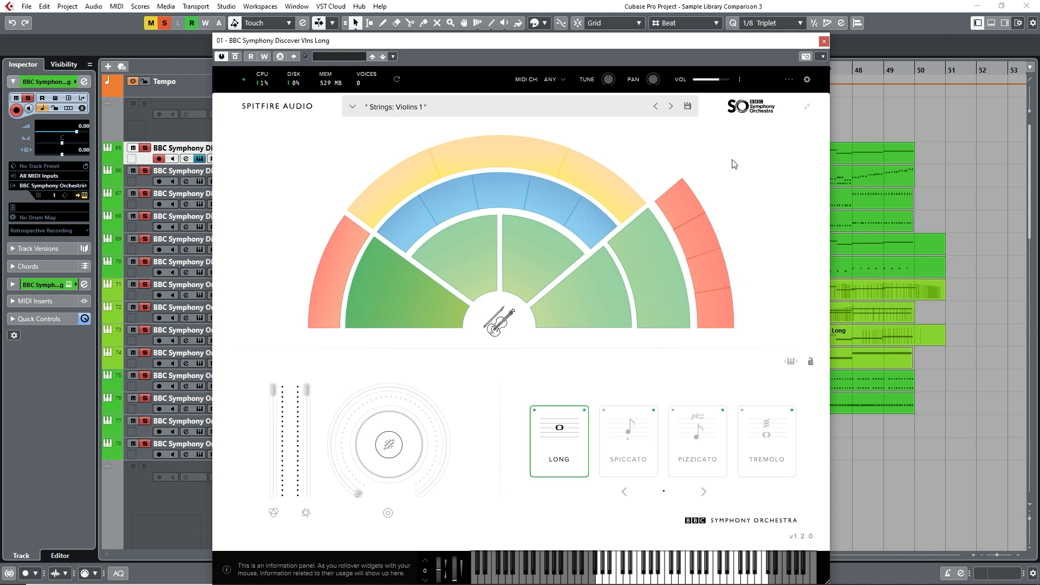
{"action": "mouse_move", "coordinate": [721, 162]}
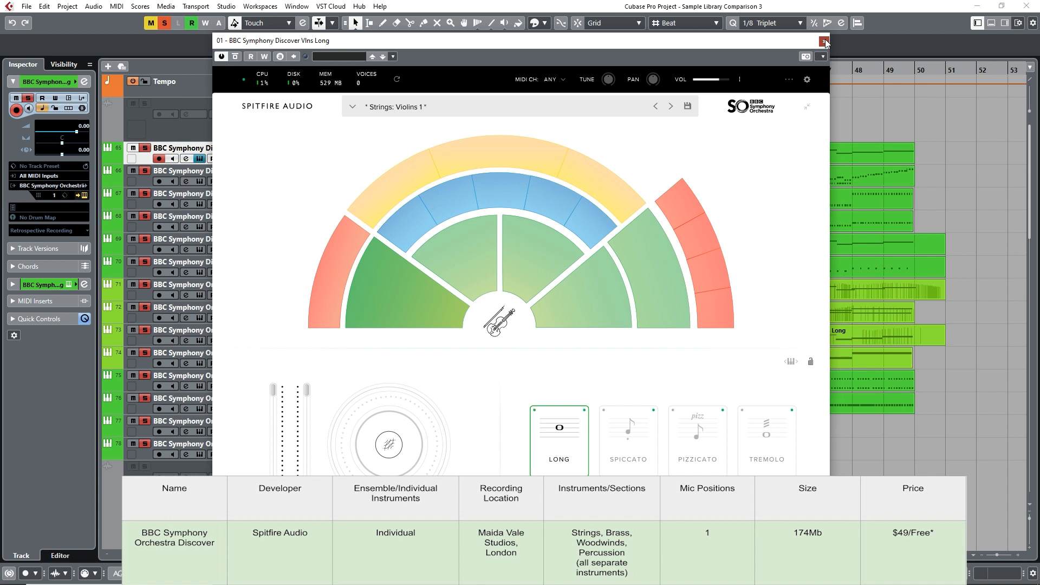
Close the BBC Symphony Orchestra violins Kontakt instrument window.
{"action": "left_click", "coordinate": [825, 40]}
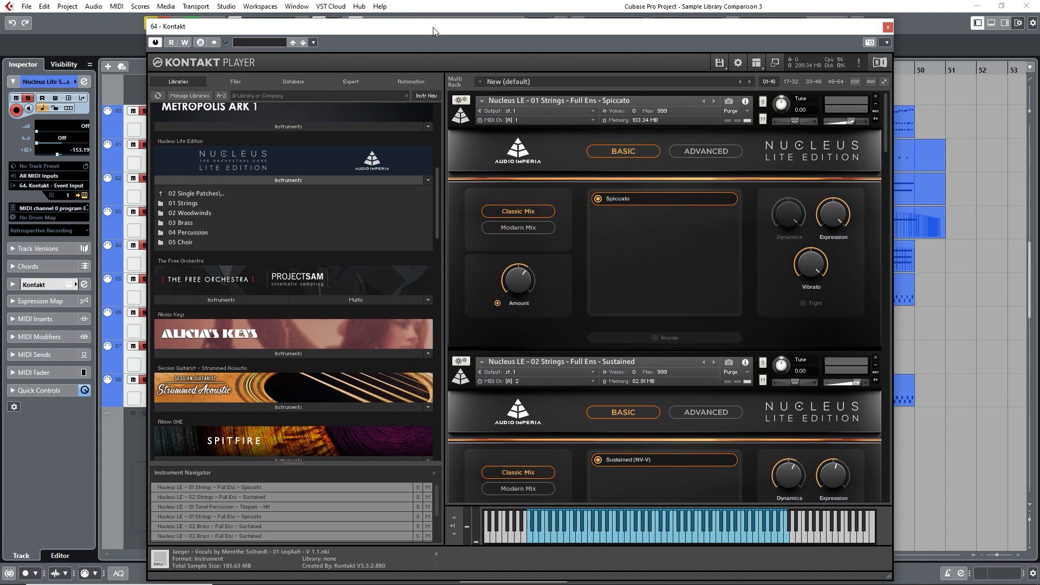
{"action": "mouse_move", "coordinate": [198, 207]}
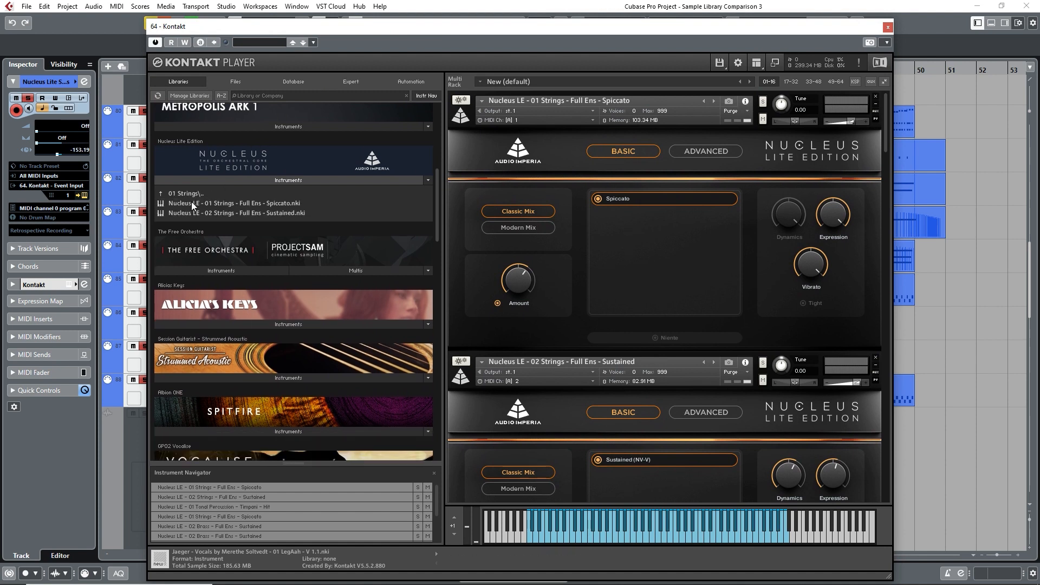
{"action": "mouse_move", "coordinate": [316, 217]}
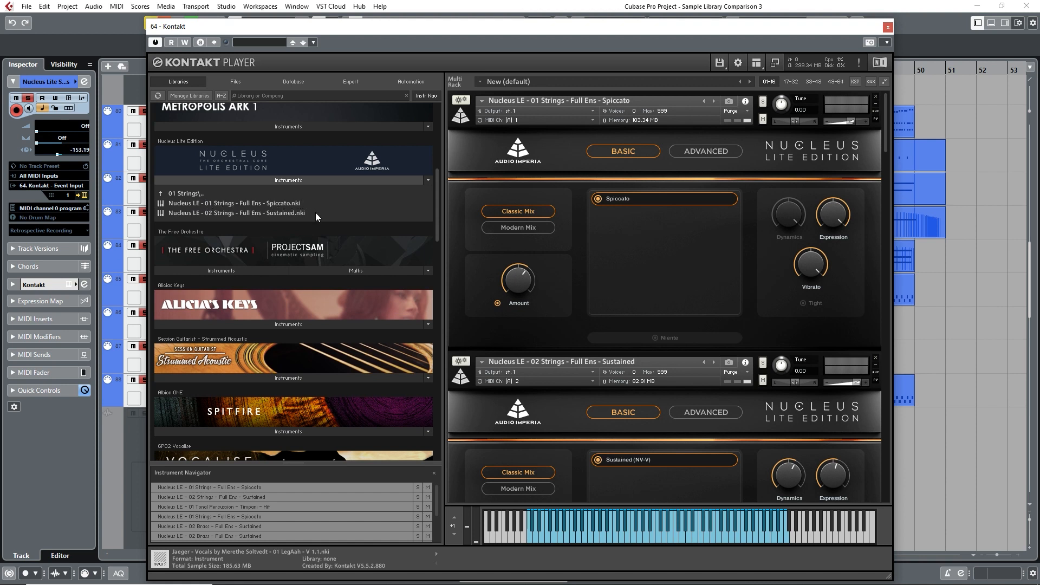
{"action": "mouse_move", "coordinate": [158, 199]}
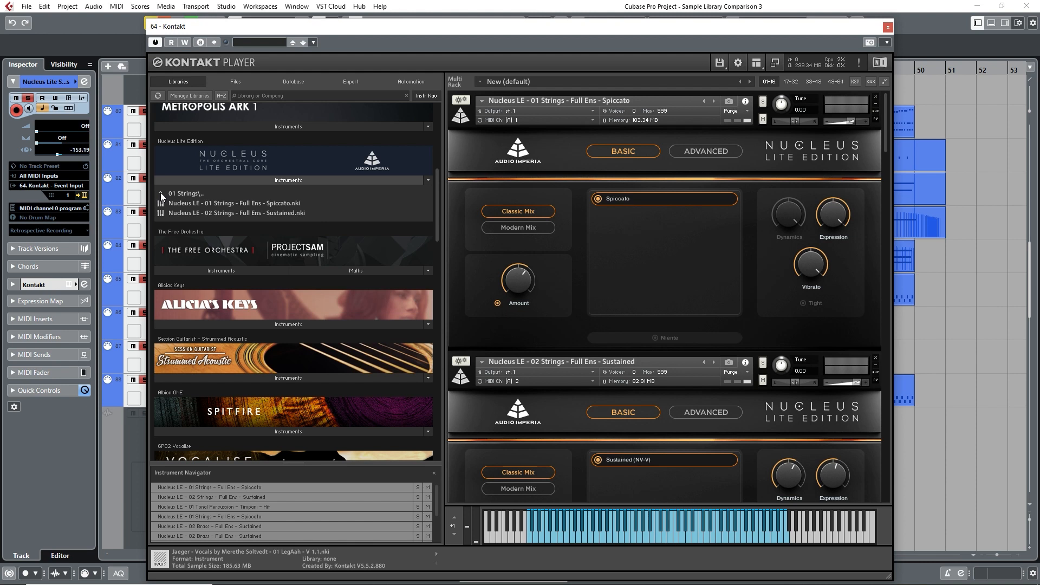
Return to the arrangement and scroll the track list down to the Tam Tam track.
{"action": "left_click", "coordinate": [161, 193]}
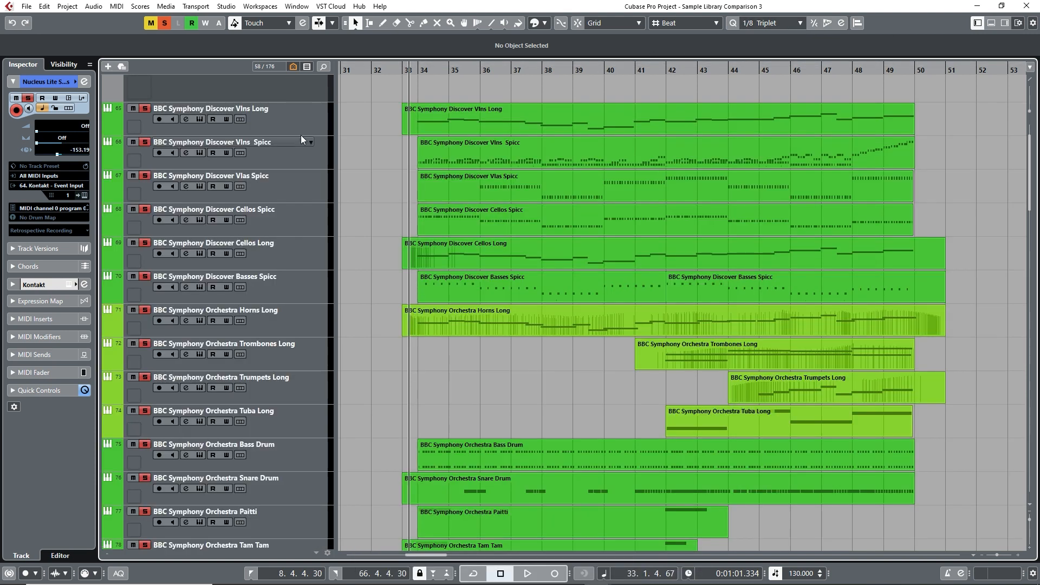
{"action": "scroll", "scroll_direction": "down", "scroll_amount": 3}
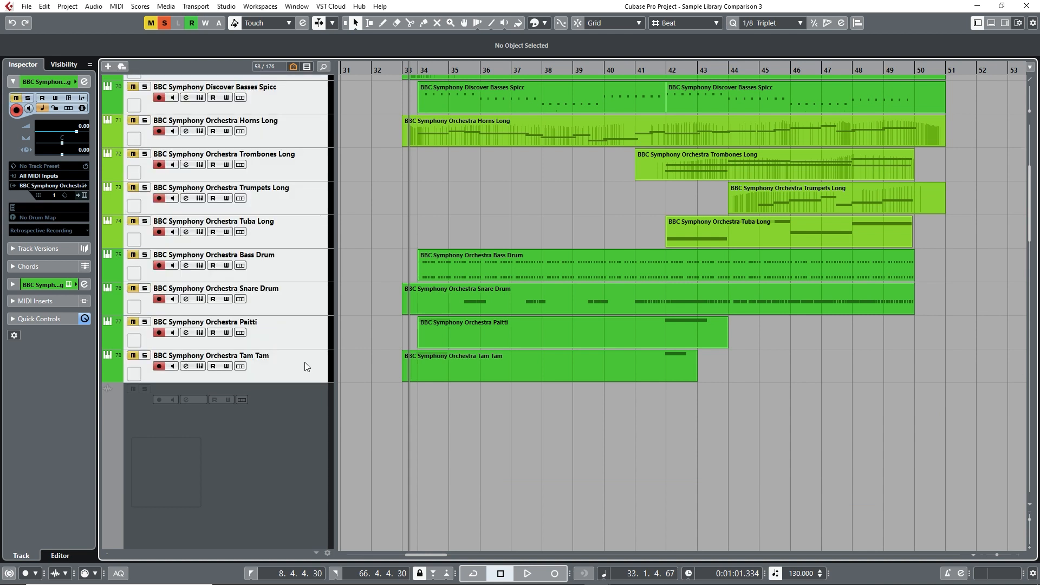
{"action": "scroll", "scroll_direction": "down", "scroll_amount": 3}
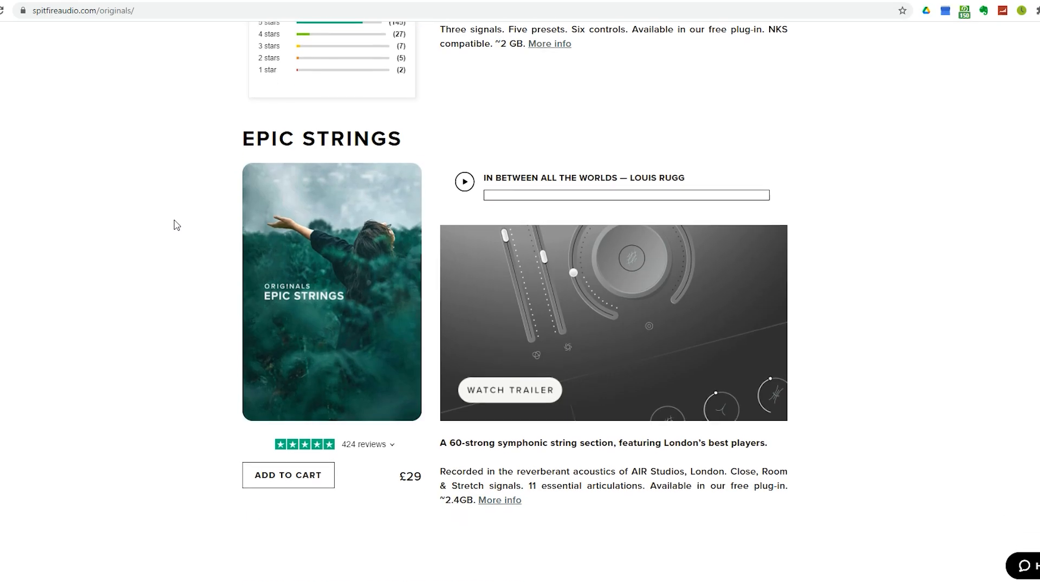
{"action": "scroll", "scroll_direction": "down", "scroll_amount": 3}
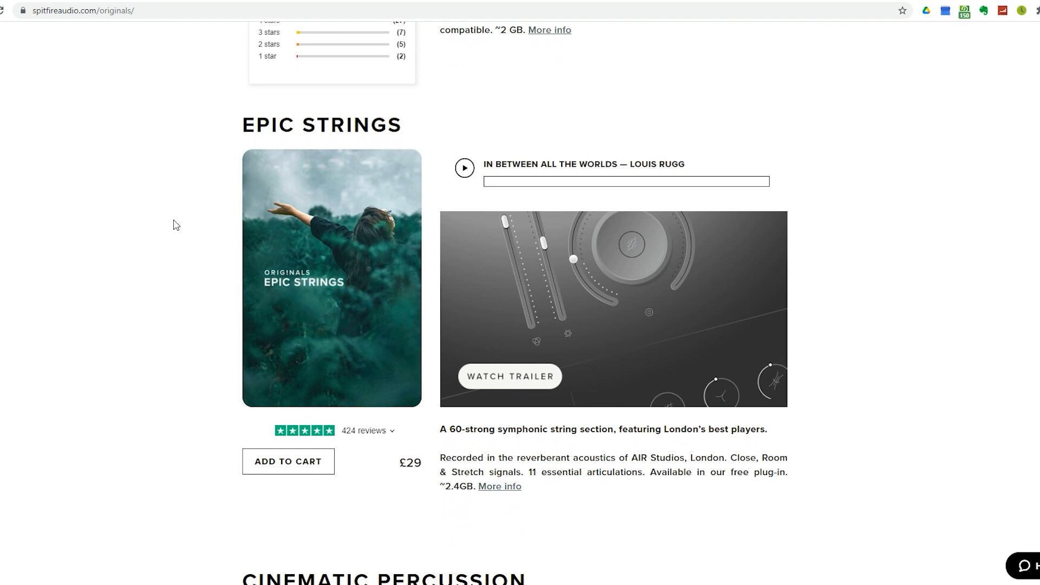
{"action": "scroll", "scroll_direction": "down", "scroll_amount": 3}
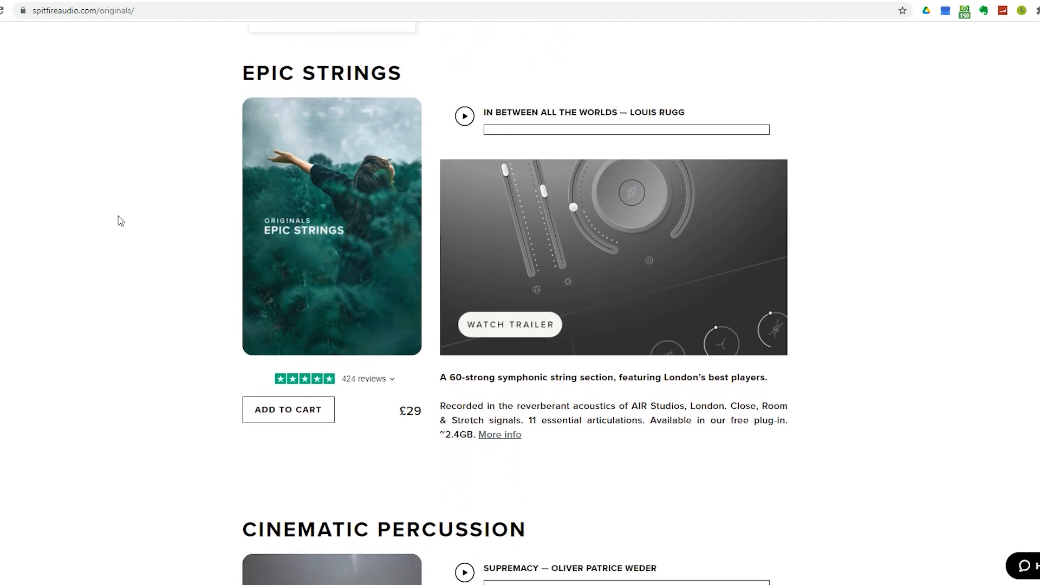
{"action": "scroll", "scroll_direction": "down", "scroll_amount": 3}
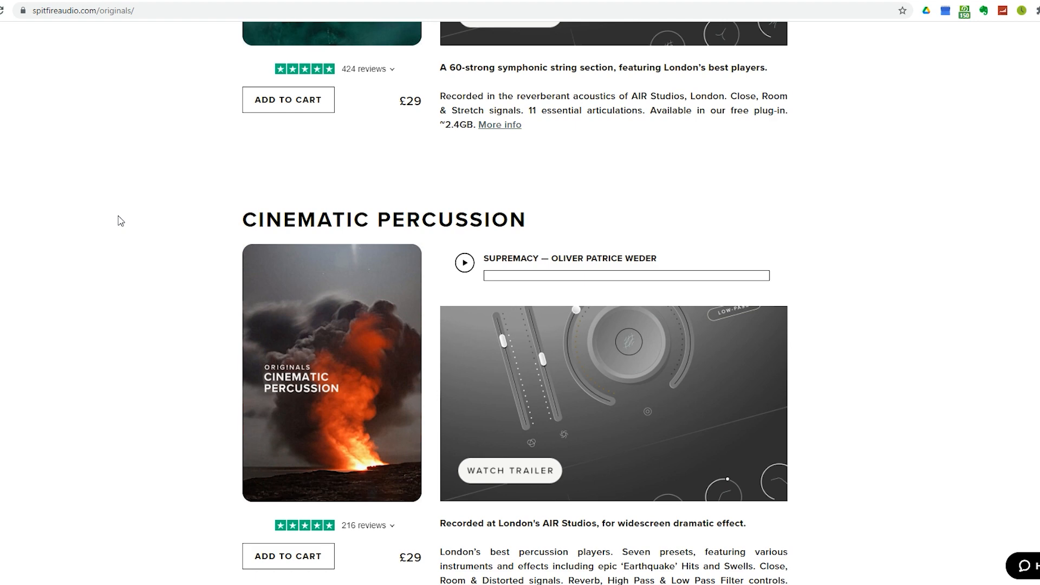
{"action": "scroll", "scroll_direction": "down", "scroll_amount": 3}
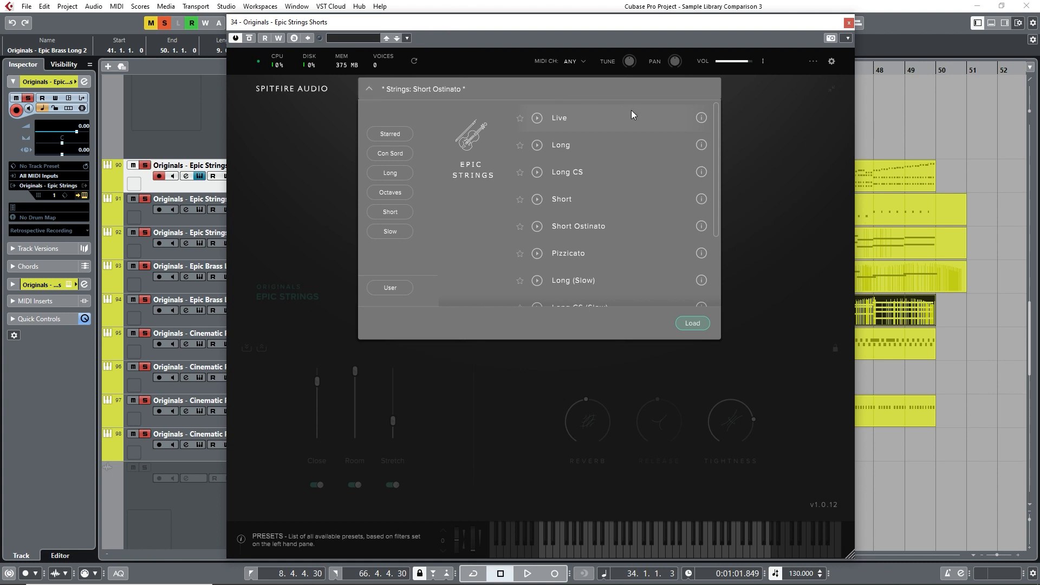
Close the Epic Strings Shorts, Epic Brass Long and Cinematic Percussion Snares instrument windows.
{"action": "scroll", "scroll_direction": "down", "scroll_amount": 3}
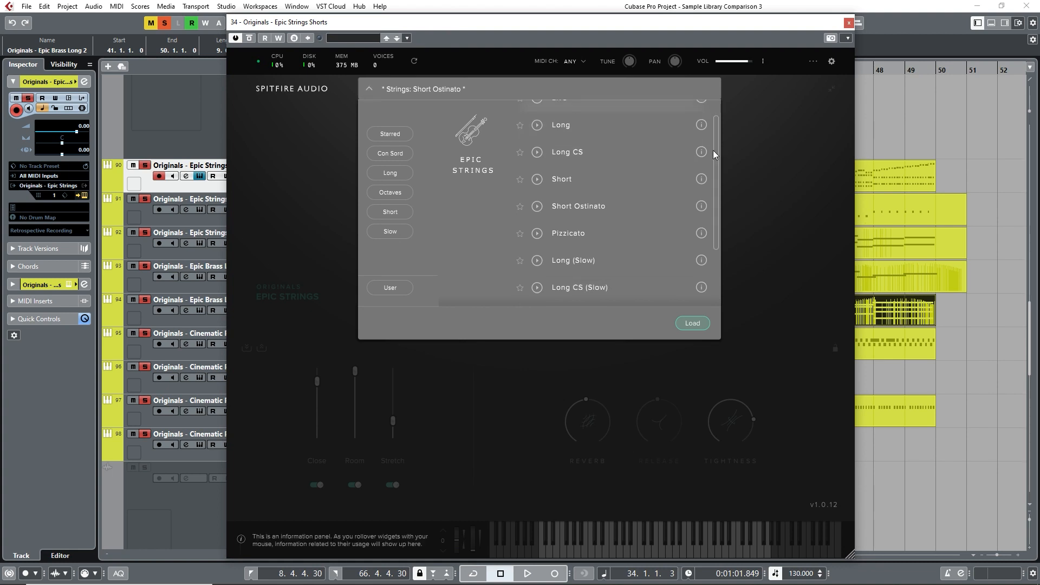
{"action": "scroll", "scroll_direction": "down", "scroll_amount": 3}
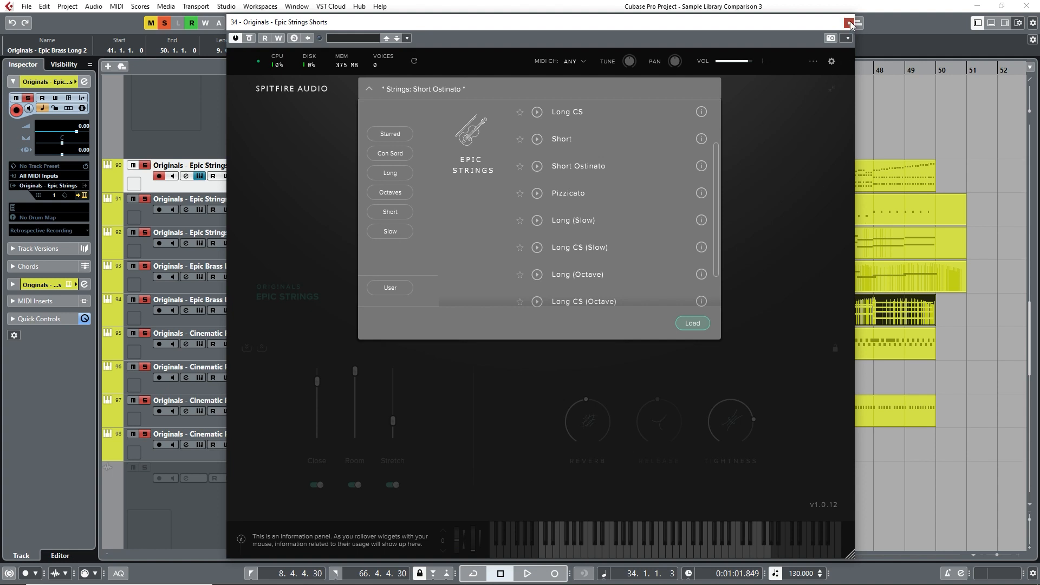
{"action": "left_click", "coordinate": [852, 21]}
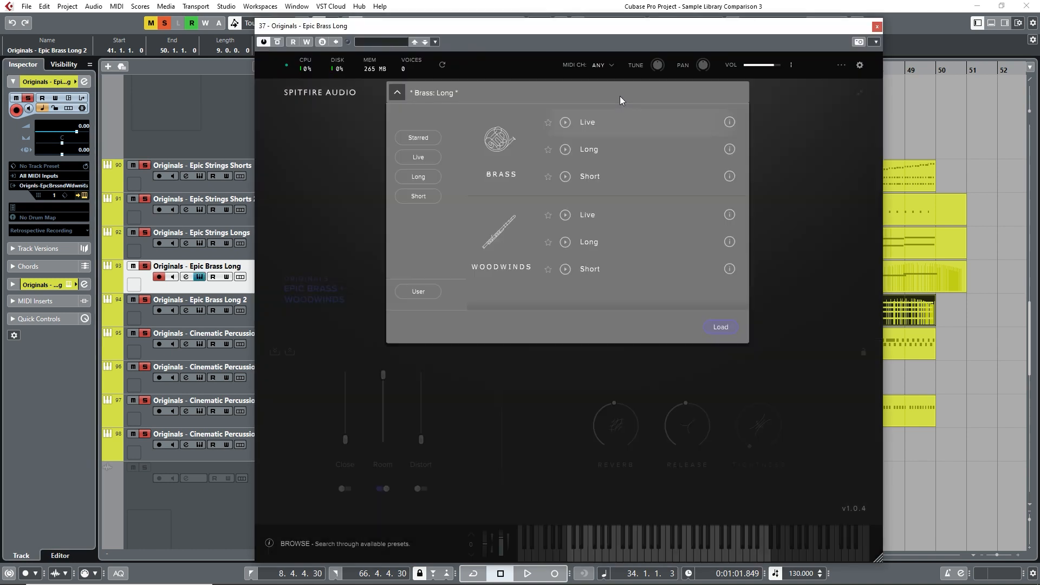
{"action": "mouse_move", "coordinate": [633, 248]}
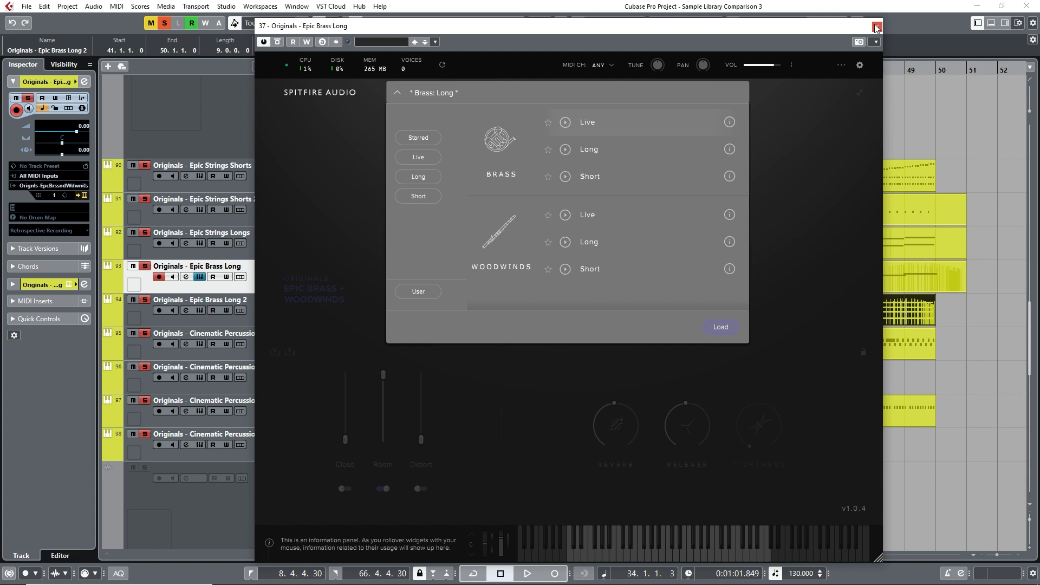
{"action": "left_click", "coordinate": [876, 26]}
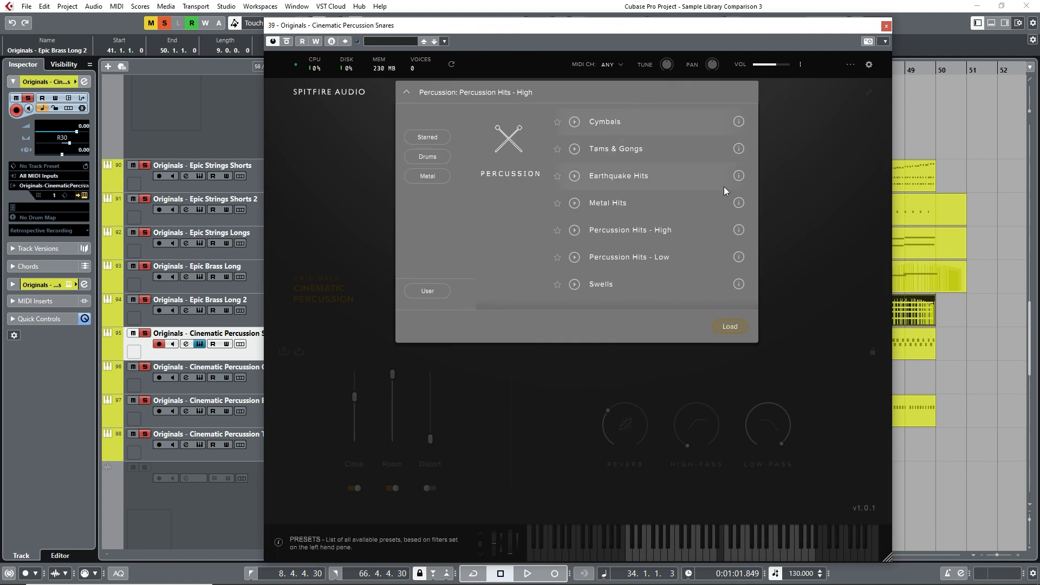
{"action": "mouse_move", "coordinate": [722, 203]}
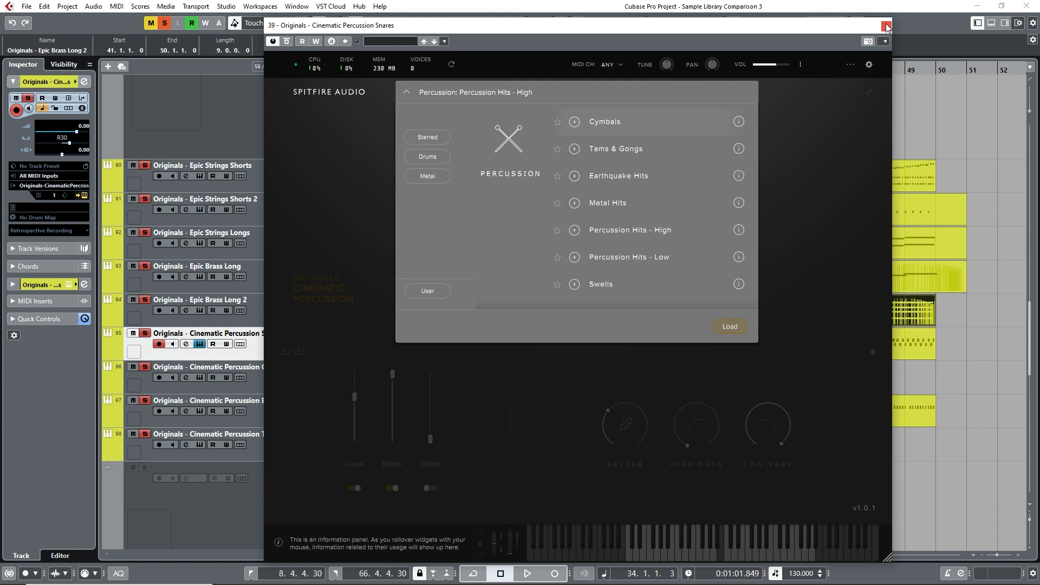
{"action": "left_click", "coordinate": [885, 25]}
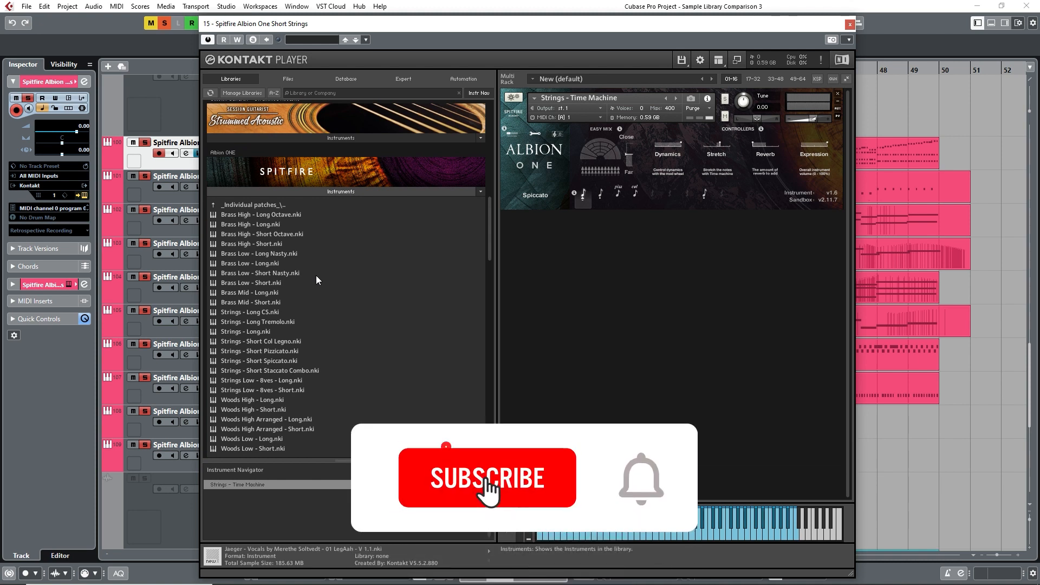
Return to the Albion One folder list and open the Albion One Orchestra patch folder.
{"action": "left_click", "coordinate": [487, 478]}
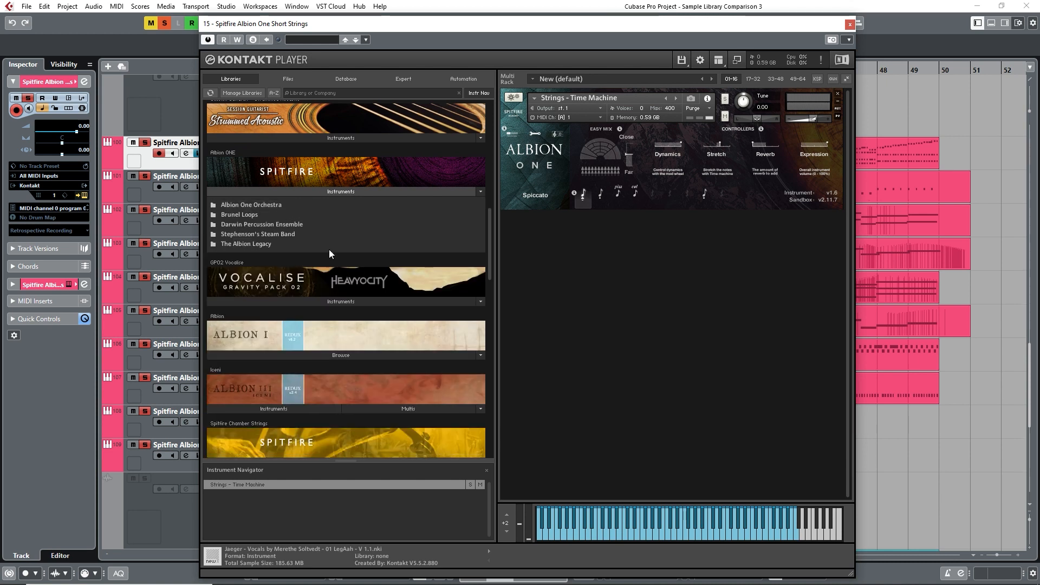
{"action": "mouse_move", "coordinate": [283, 216]}
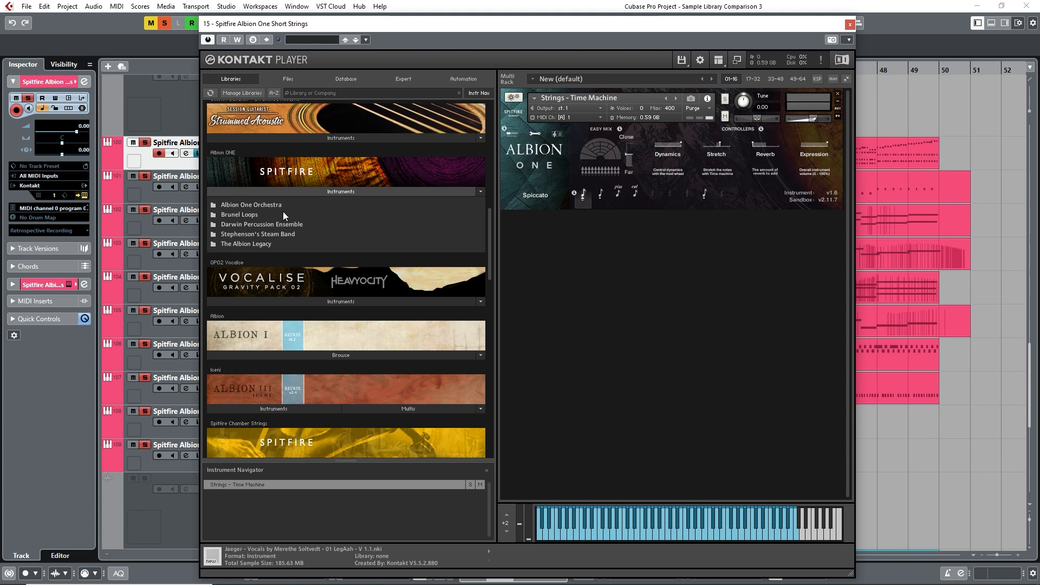
{"action": "double_click", "coordinate": [250, 205]}
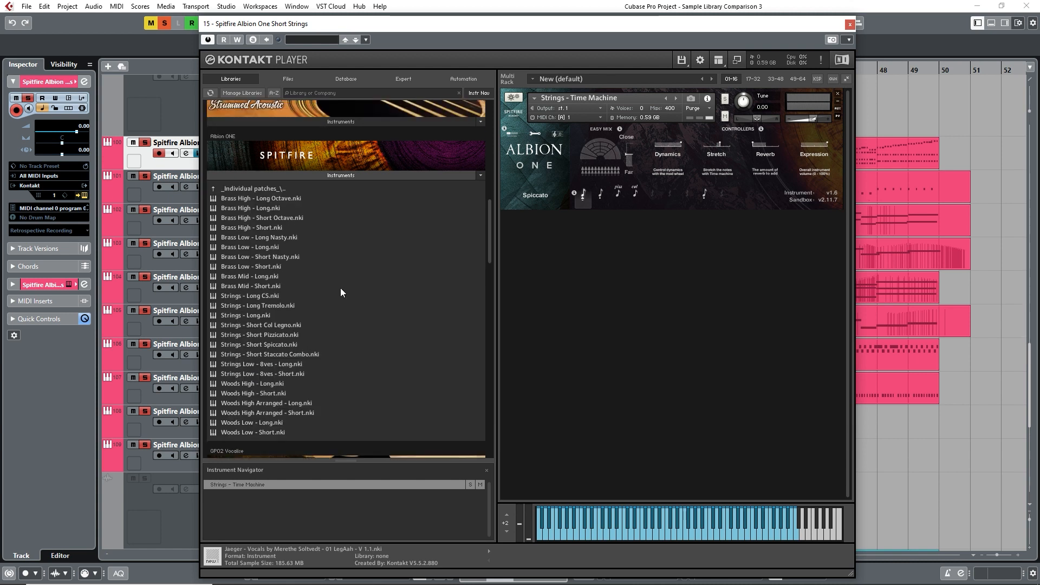
{"action": "mouse_move", "coordinate": [307, 258]}
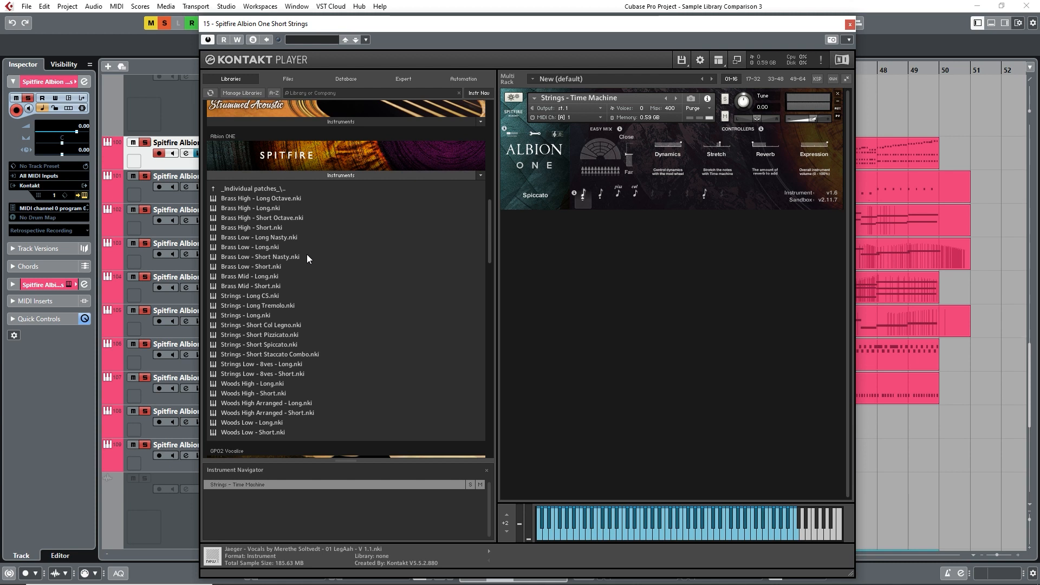
{"action": "mouse_move", "coordinate": [220, 190]}
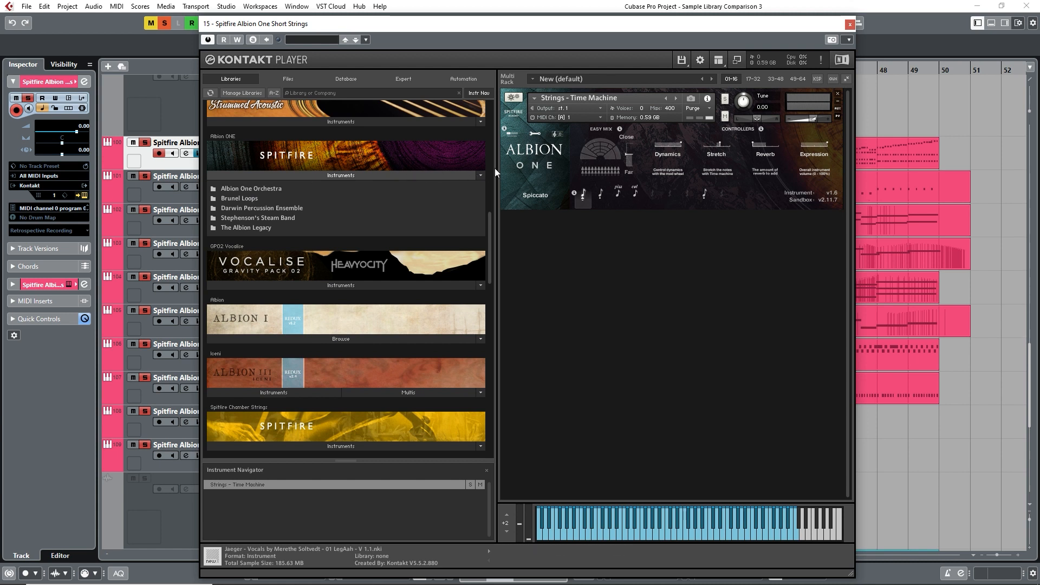
{"action": "mouse_move", "coordinate": [538, 144]}
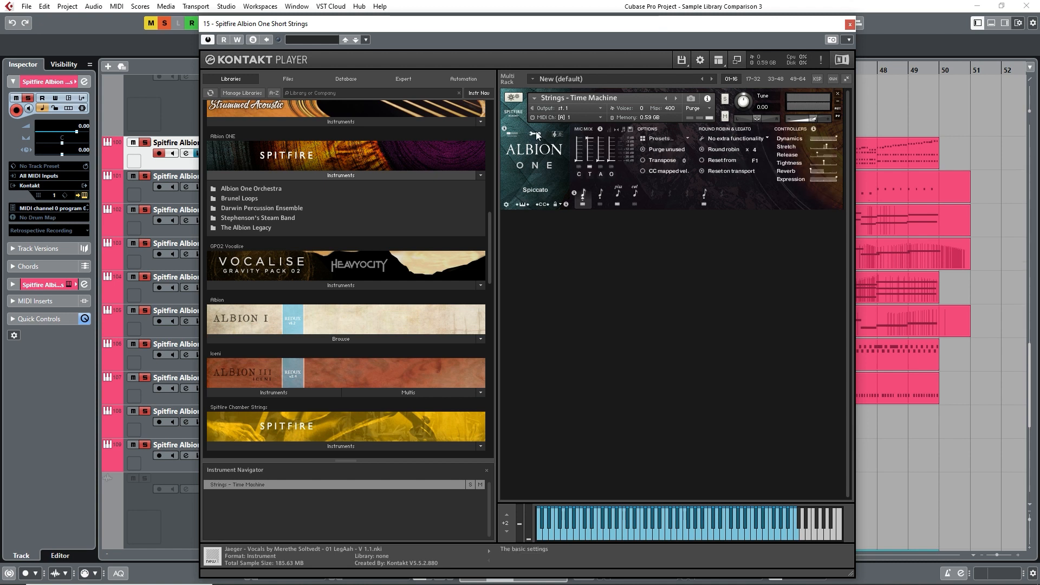
{"action": "mouse_move", "coordinate": [610, 172]}
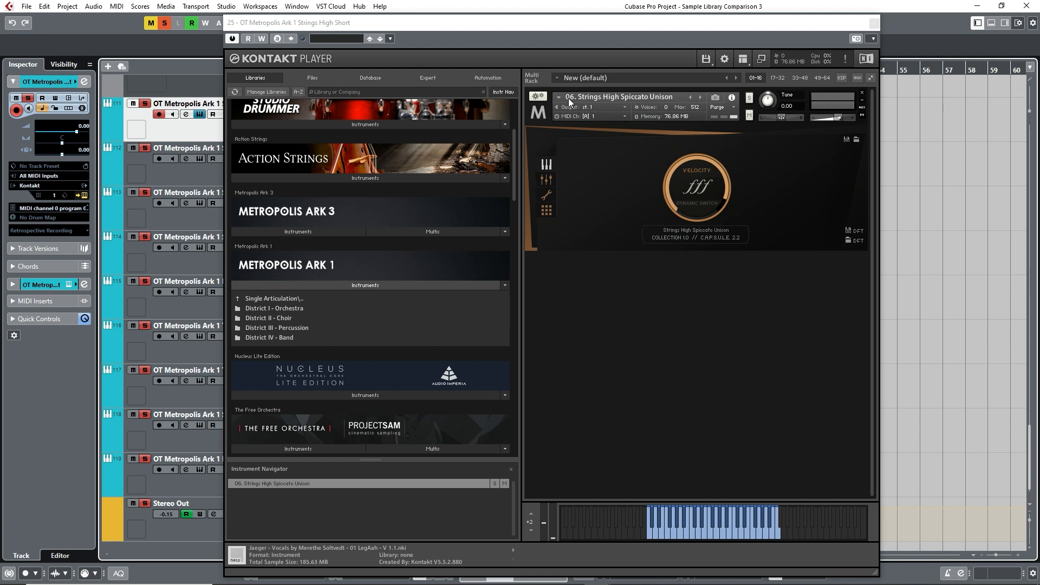
{"action": "mouse_move", "coordinate": [302, 316]}
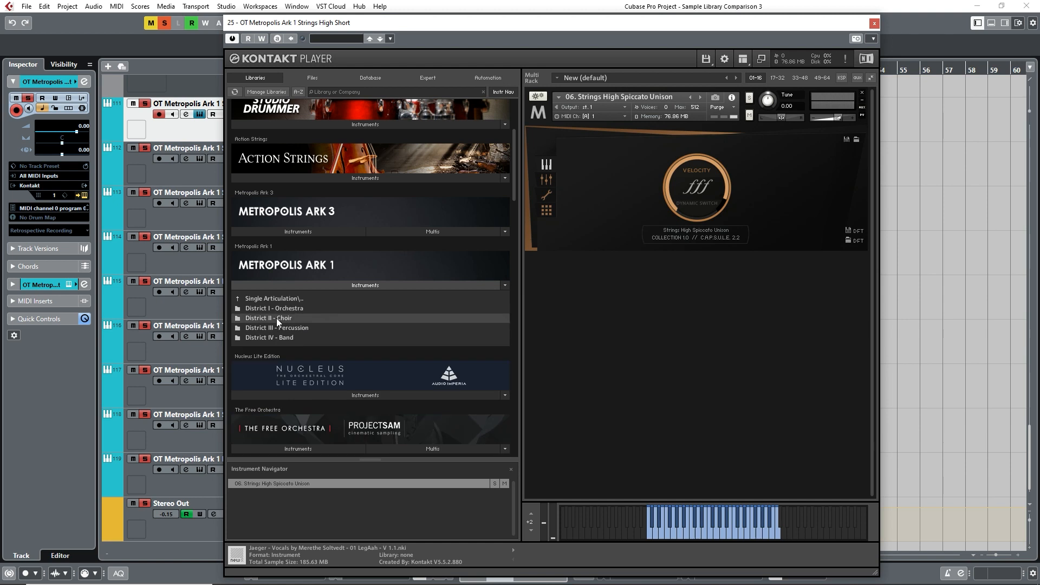
Open Metropolis Ark 1's District III - Percussion folder in Kontakt's Libraries browser.
{"action": "left_click", "coordinate": [267, 318]}
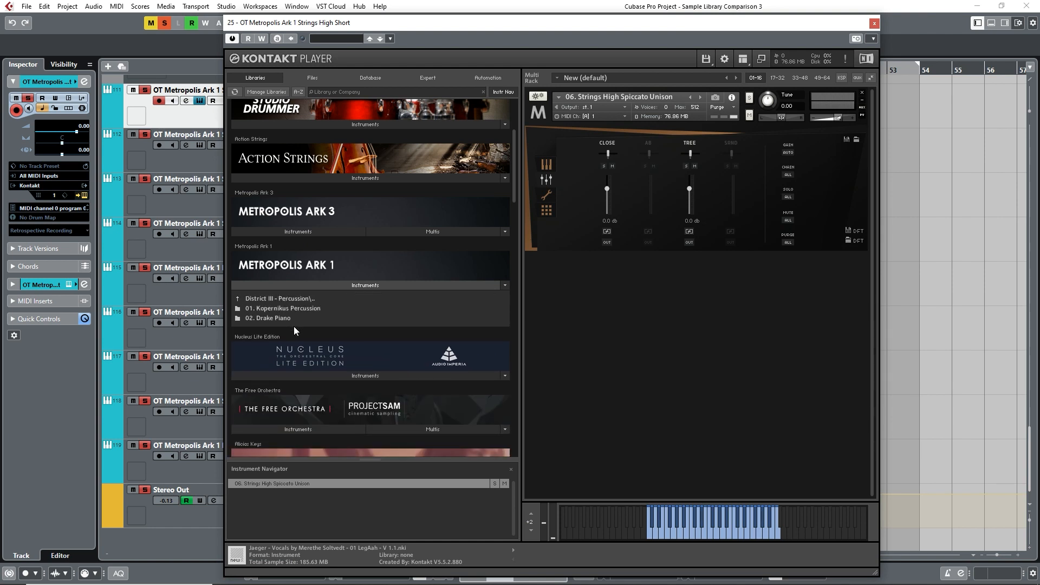
Open the 01. Kopernikus Percussion folder listing Epic Percussion Ensemble and Hits patches.
{"action": "double_click", "coordinate": [282, 307]}
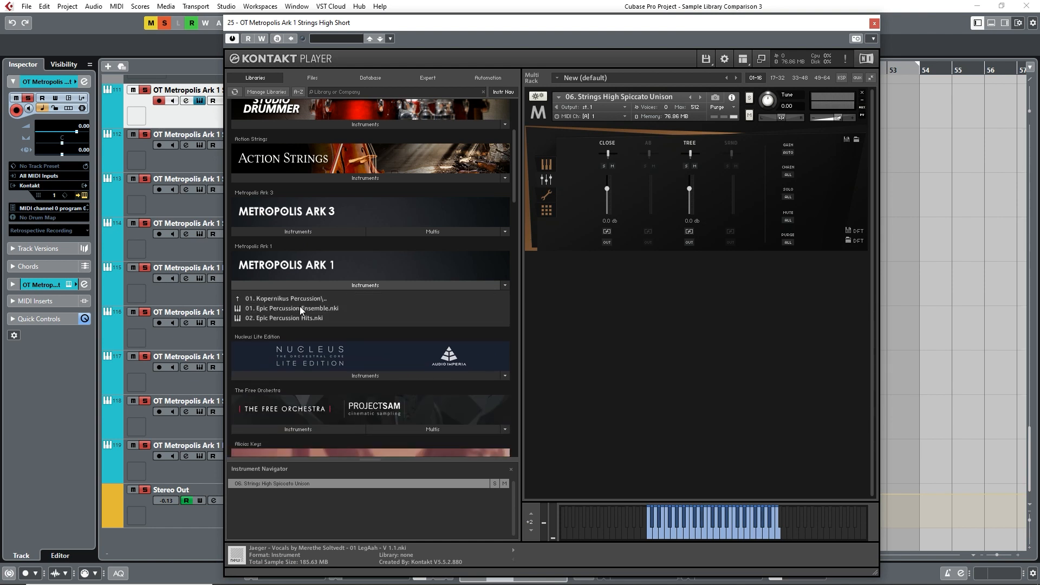